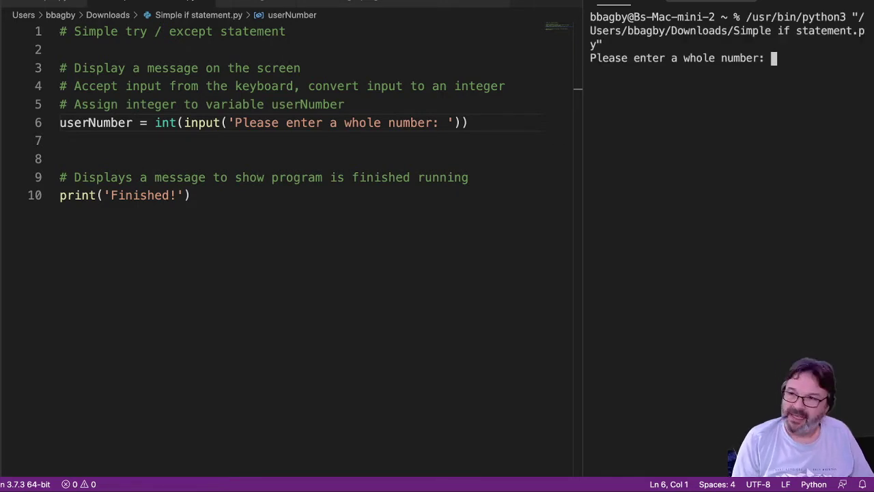
Enter 10 at the script's prompt so it prints Finished!, then rerun the file.
type("10")
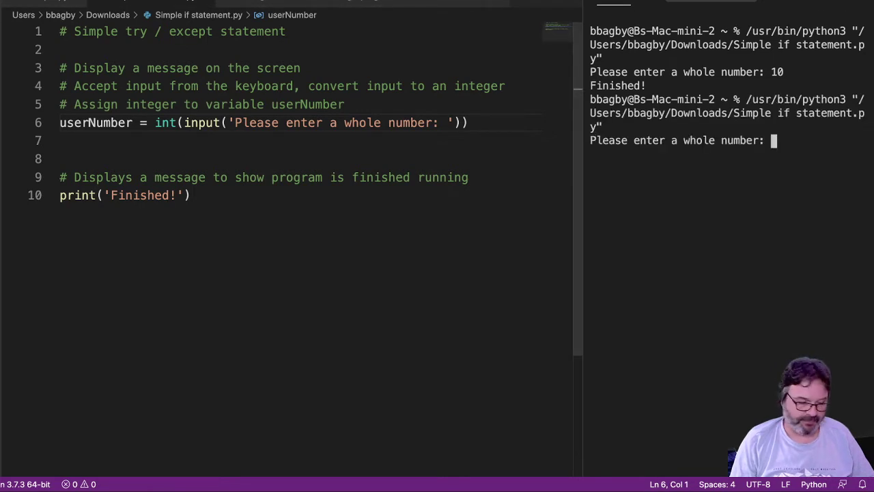
Enter the letter f at the prompt, producing a ValueError traceback at line 6.
type("f")
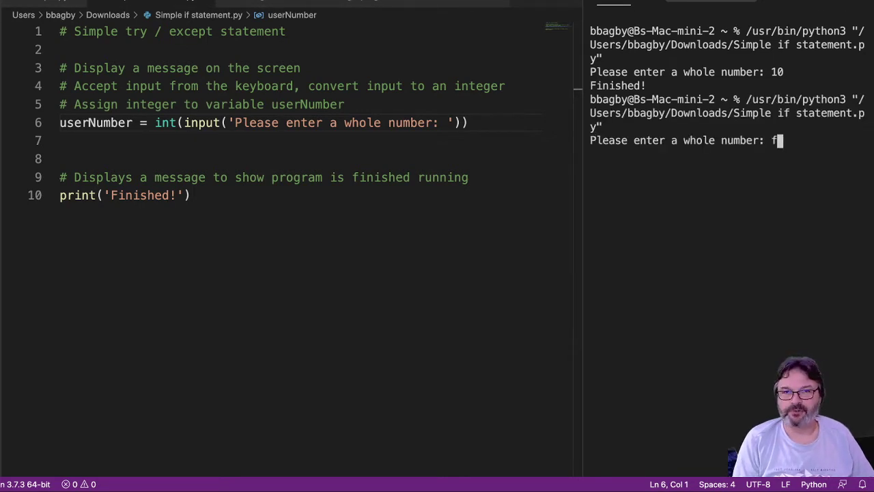
key("enter")
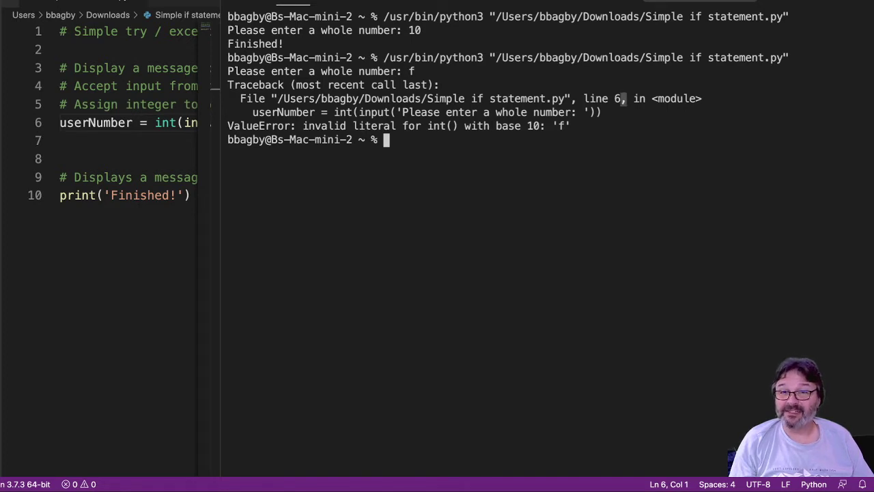
Select userNumber on line 6 and start a new # comment line at line 3.
left_click(102, 123)
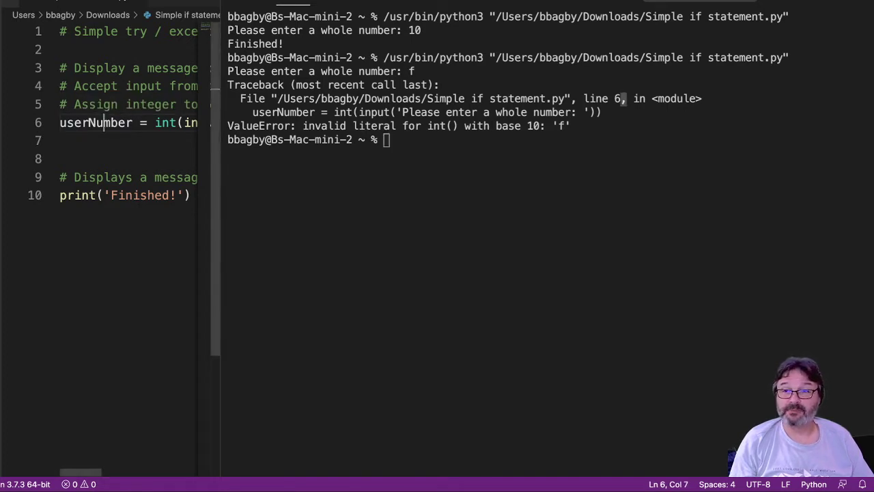
double_click(95, 122)
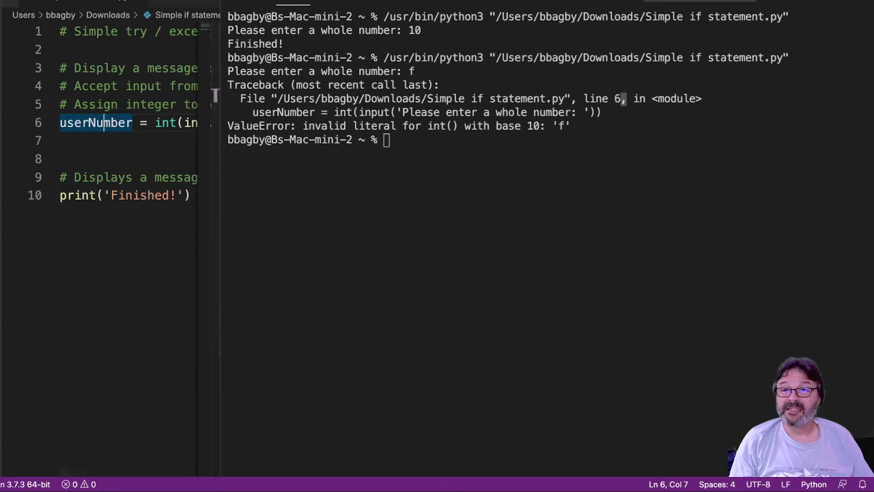
double_click(382, 126)
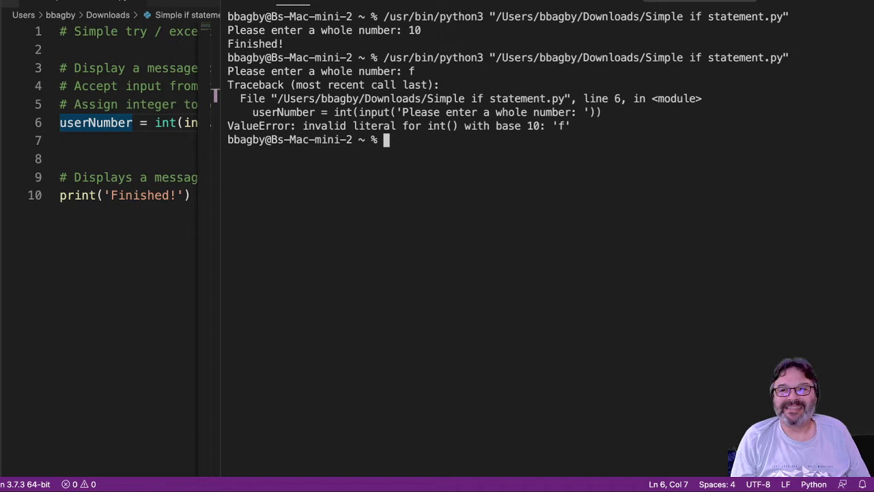
double_click(442, 125)
type("#")
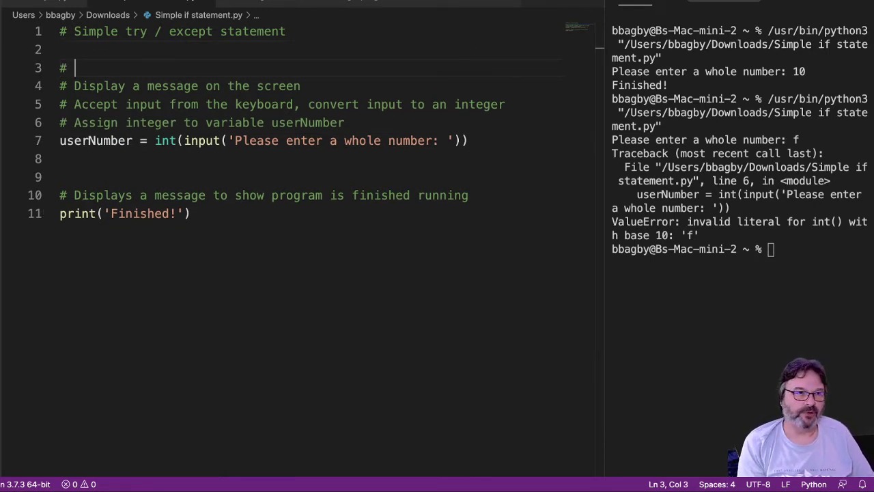
Type '# use try to watch code for errors' with a try: line below it.
type("use try to wa")
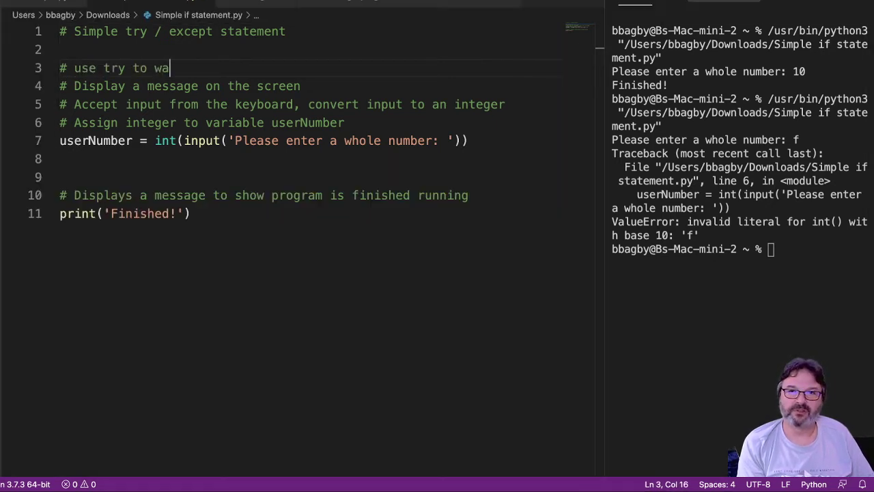
type("tch code for")
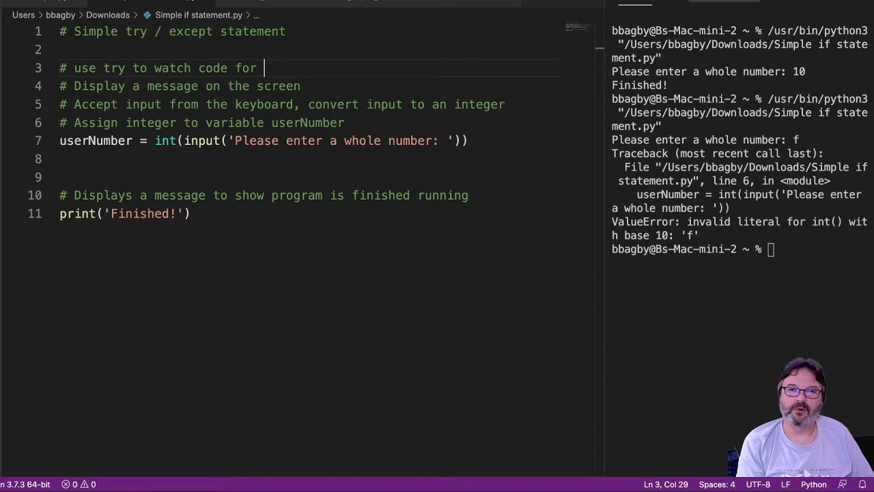
type("errors")
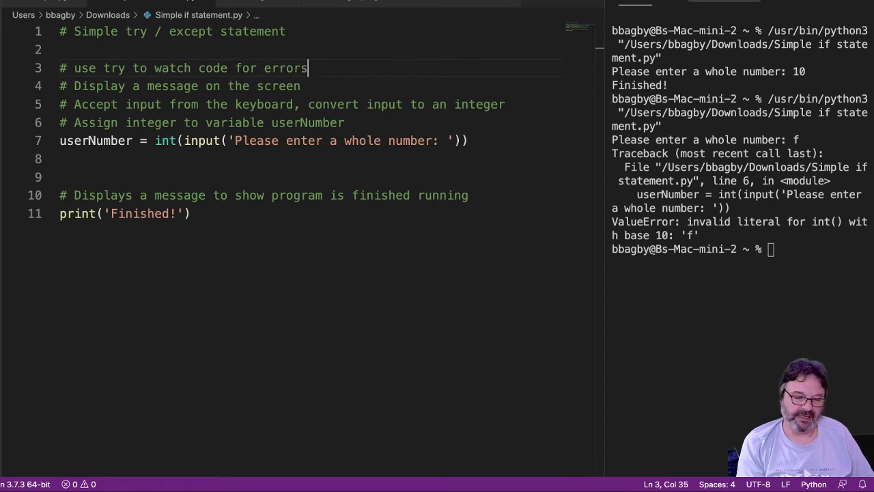
type("try:")
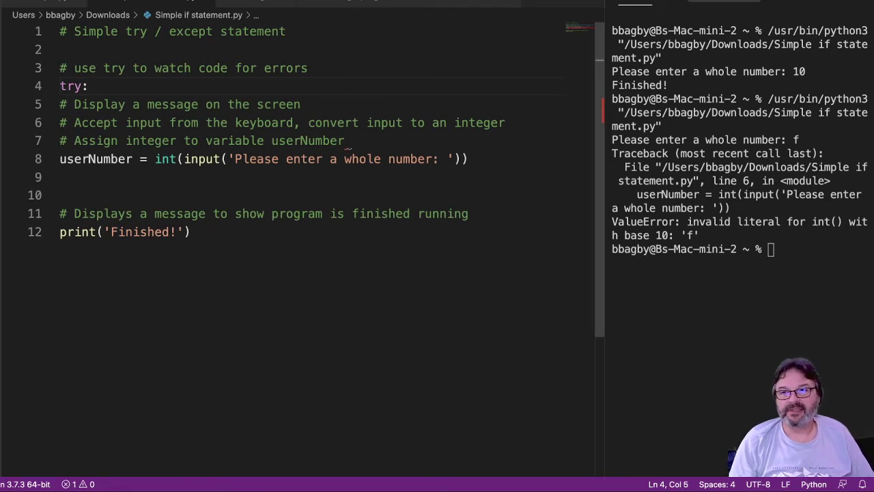
Indent lines 5–8, the input comments and userNumber line, under try:.
left_click_drag(128, 123, 468, 158)
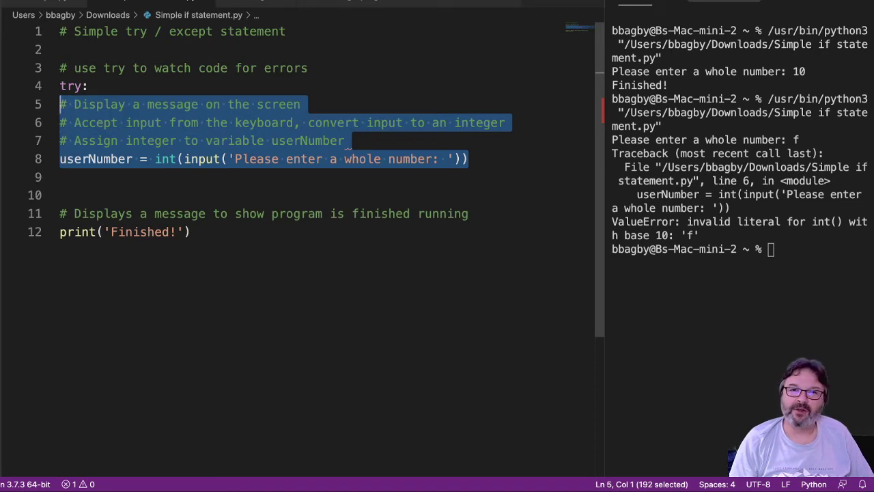
key("Tab")
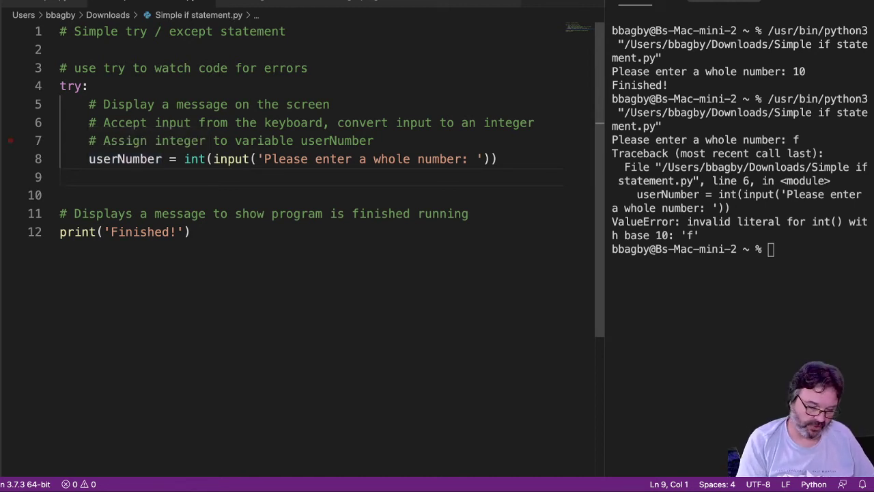
Add a comment describing the exception code that runs when an error is thrown.
type("#")
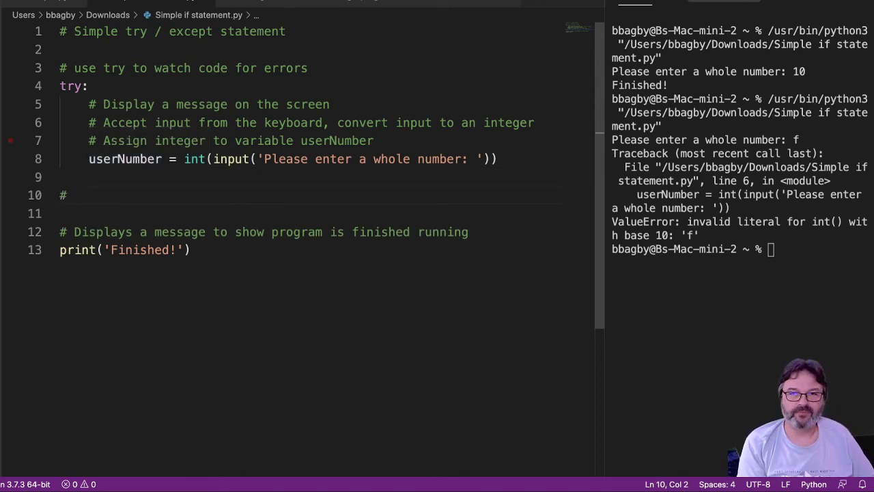
type("exep")
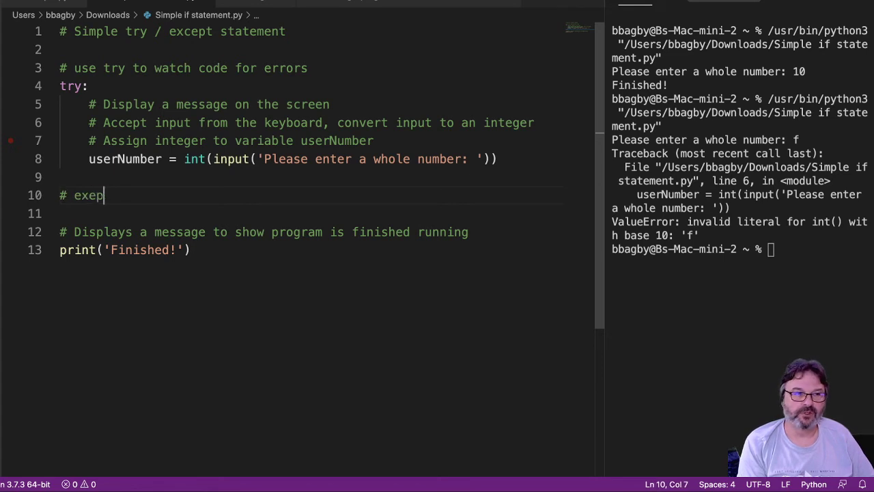
type("ption to run if")
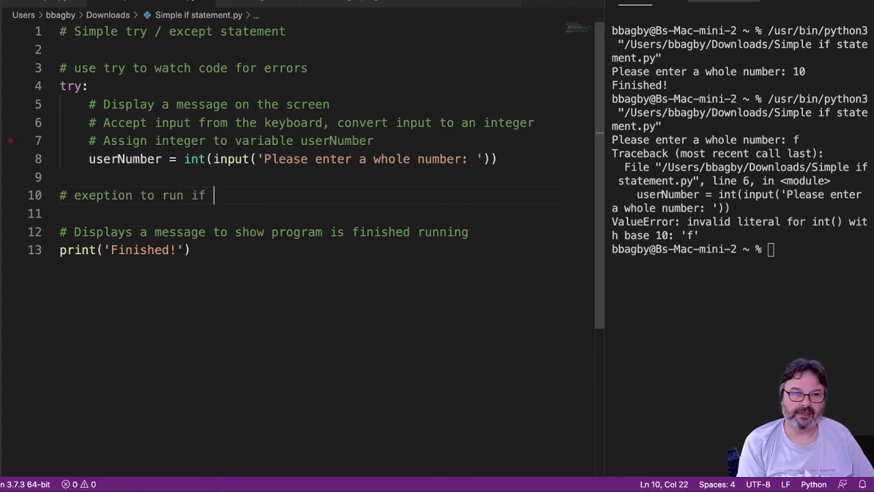
type("code")
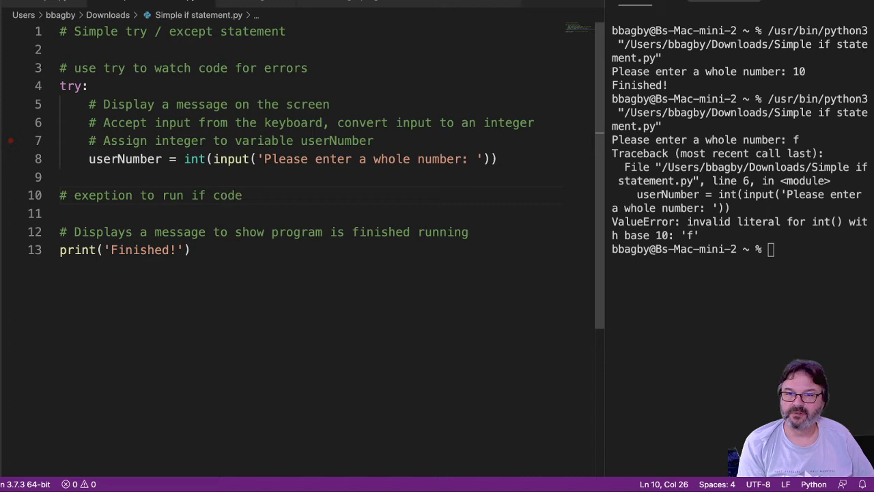
type("block th")
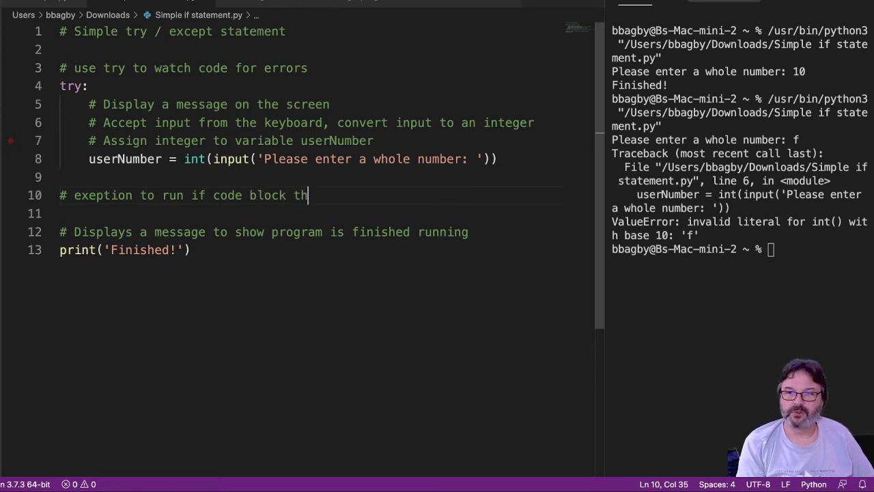
type("rows an erro")
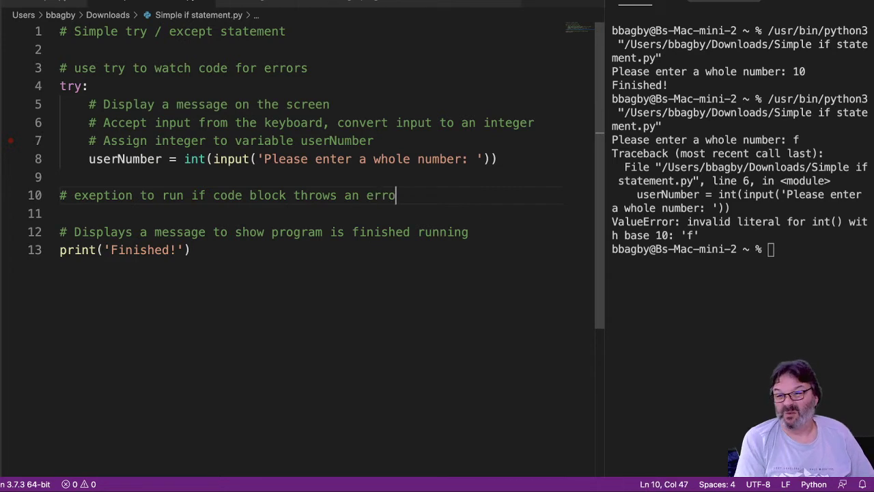
type("r")
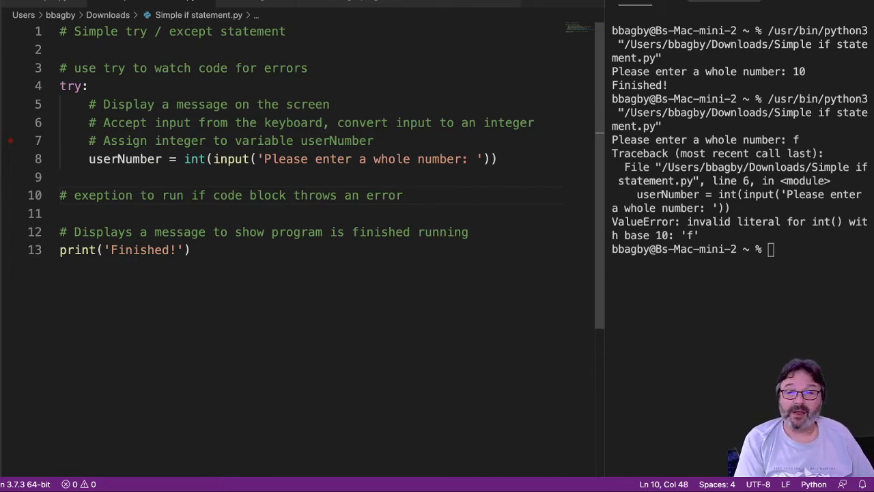
Add except: with a message comment and print('You did not enter an integer!').
type("except:")
type("# error me")
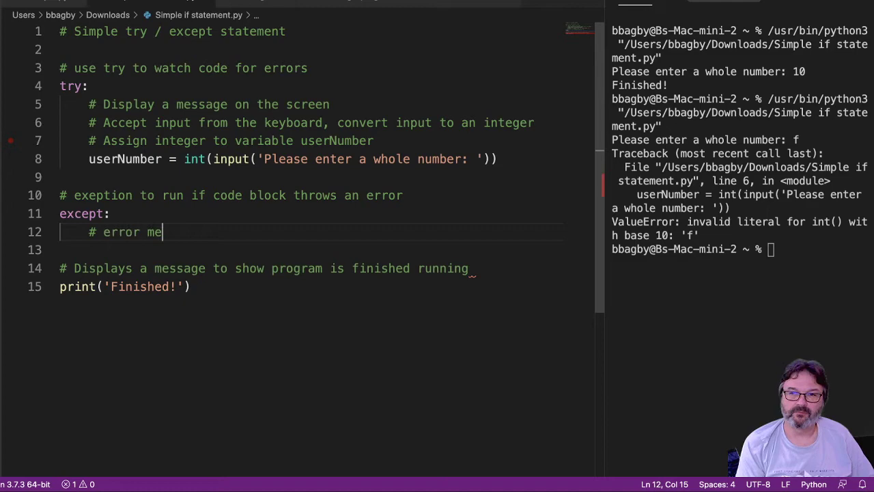
type("ssage shown to user")
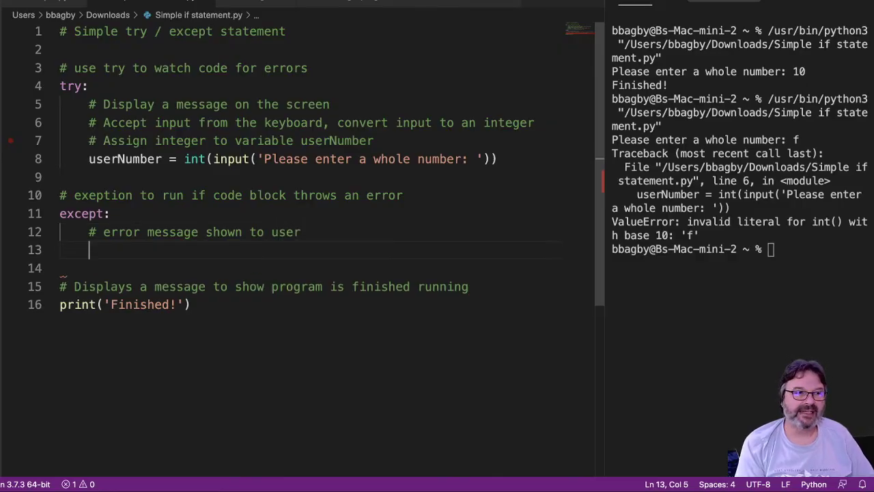
type("print")
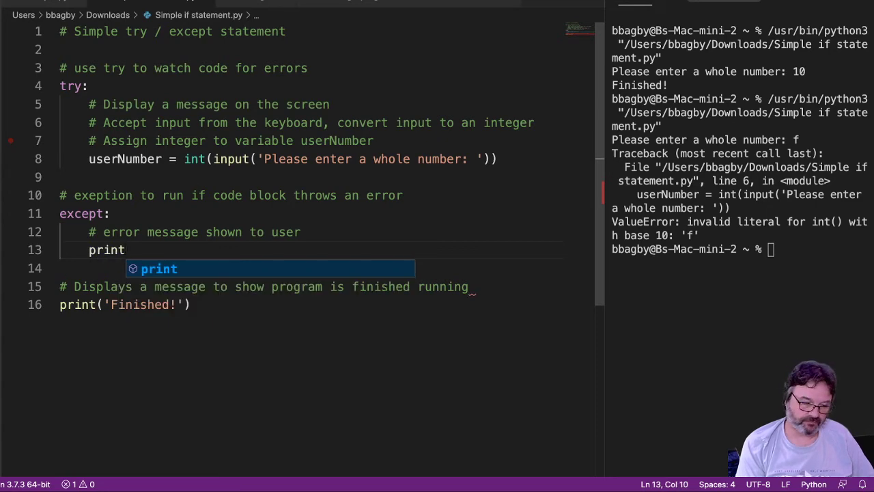
type("('")
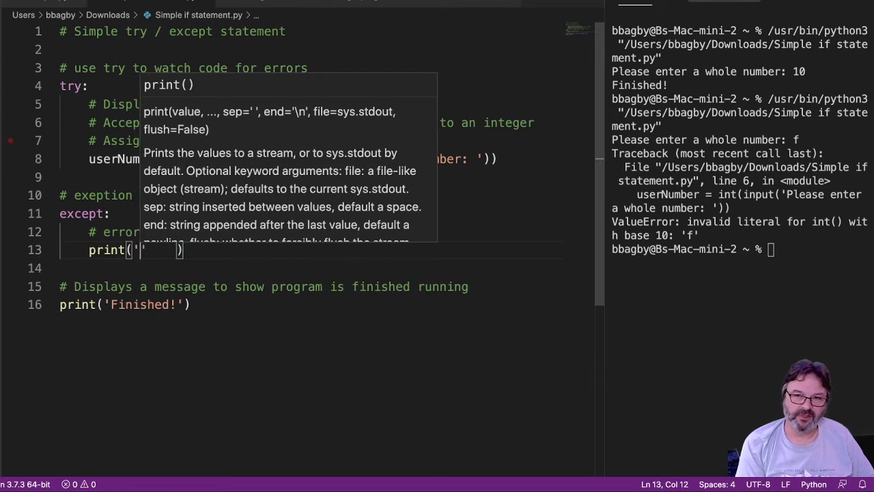
type("You did not enter an integer")
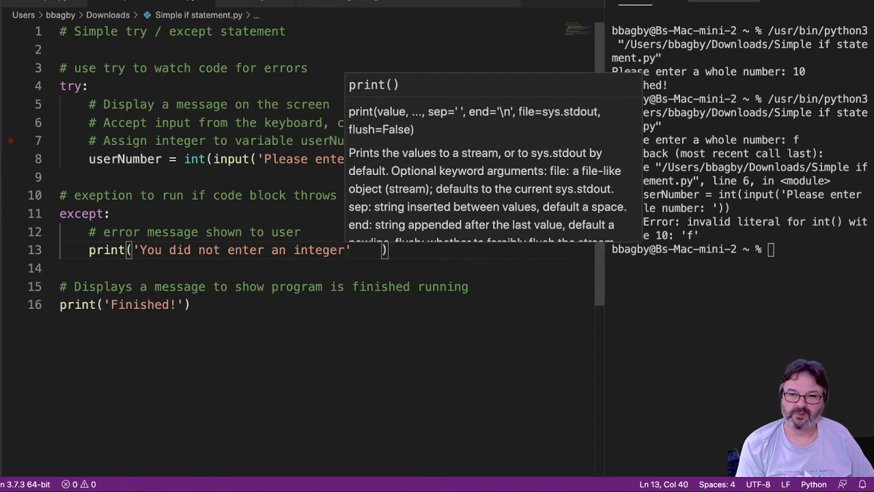
type("!")
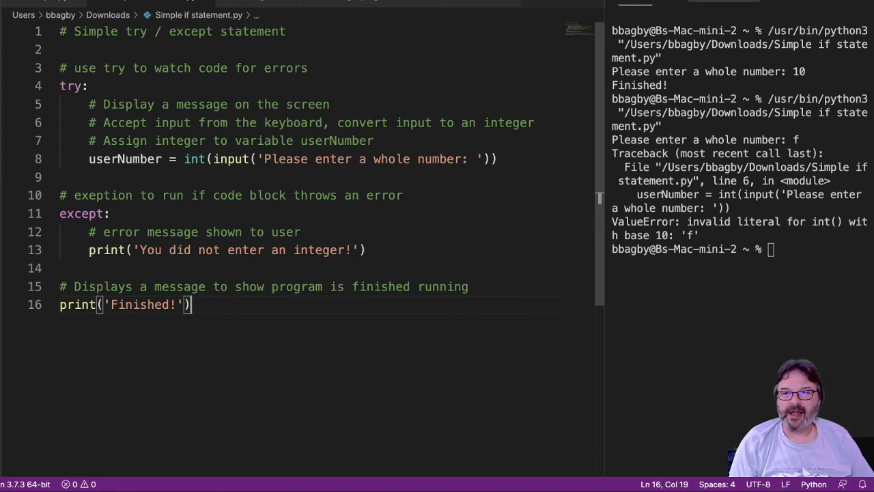
left_click_drag(89, 104, 499, 158)
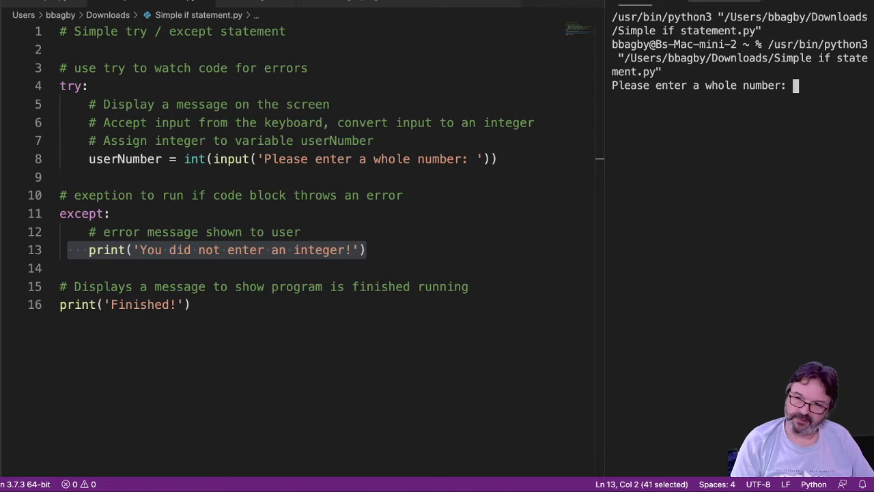
Run with 10, then rerun with f to get 'You did not enter an integer!'.
type("10")
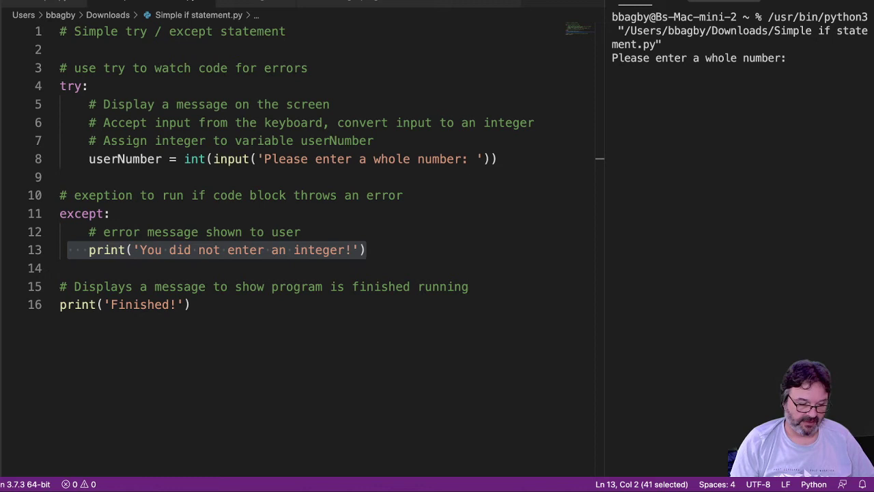
type("f")
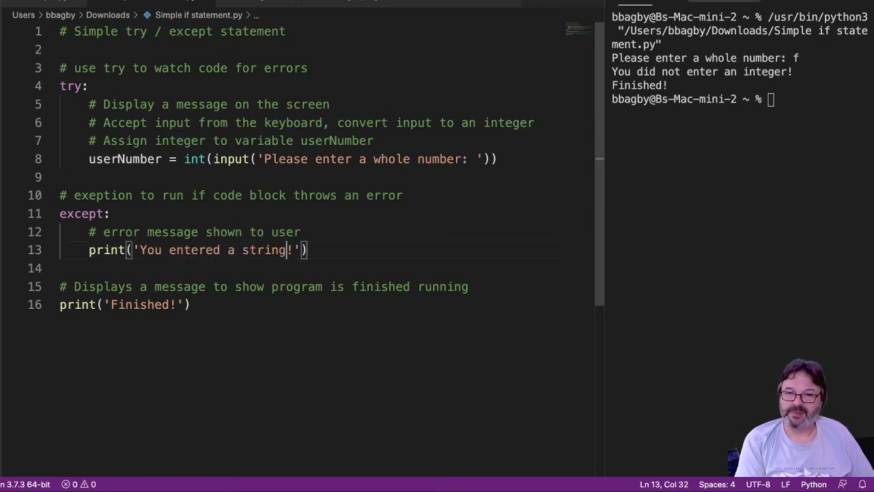
Reword the message to 'You entered a string...!' and rerun with 10 and 1055.4564.
type("...")
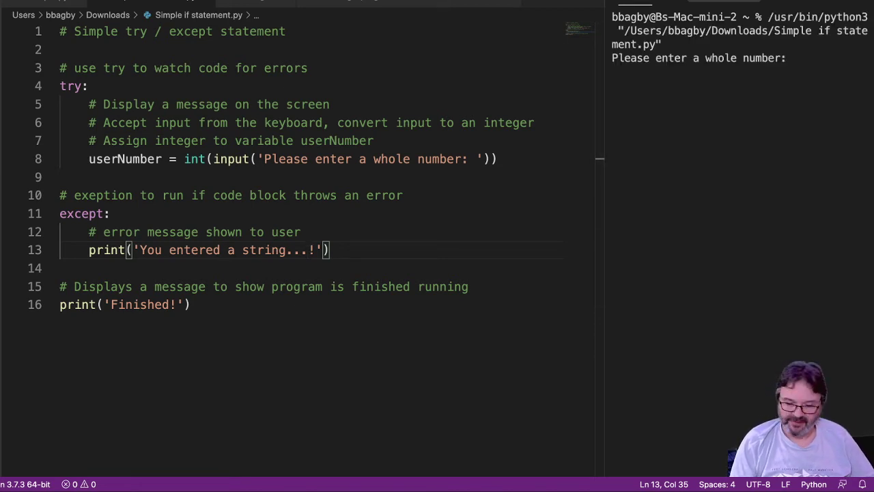
type("1055.4564")
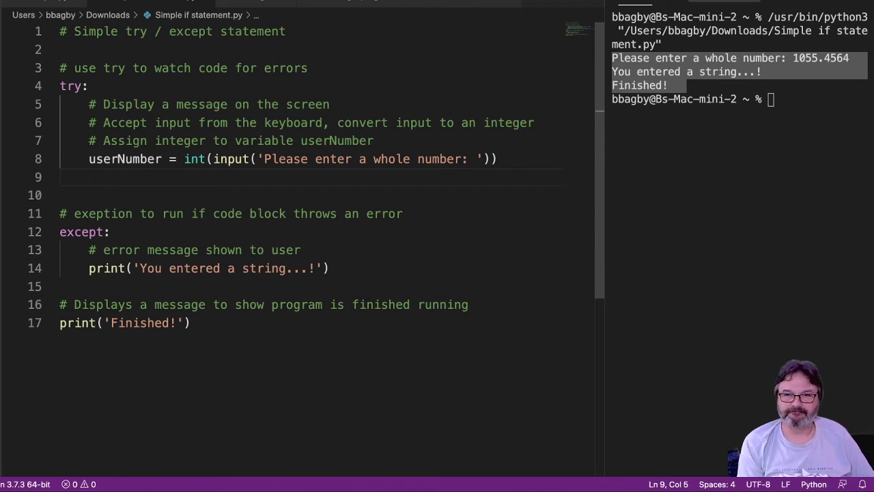
Add the stray line aasdf under userNumber and run with 10.
type("aasdf")
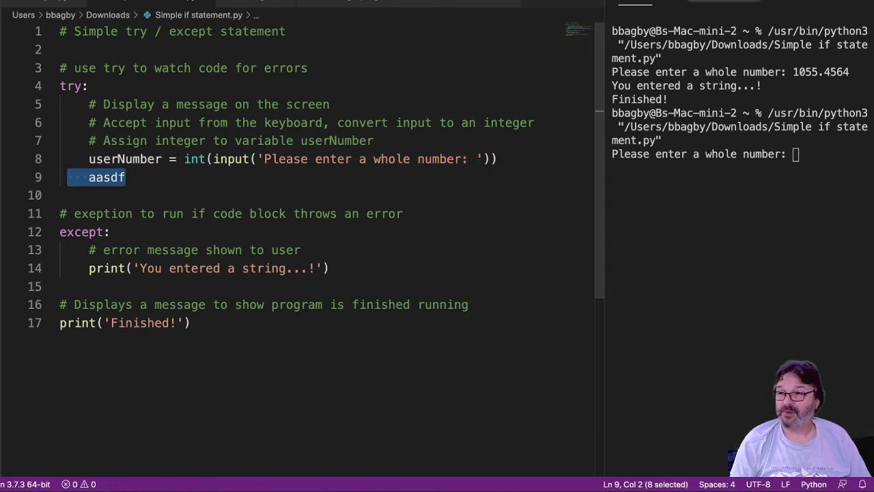
type("10")
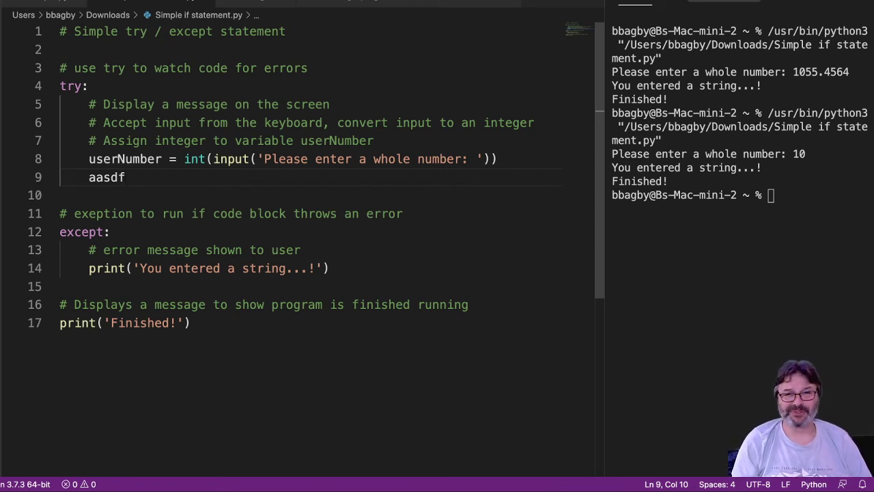
mouse_move(231, 158)
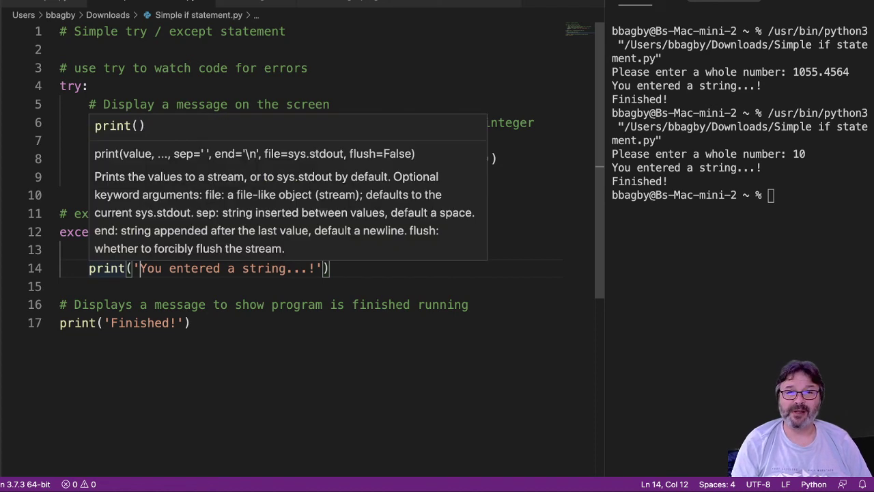
Test indented nonsense lines, then remove the backslash and join them into 'aasdfkijolskjrf'.
type("aasdfk\\")
type("eijo")
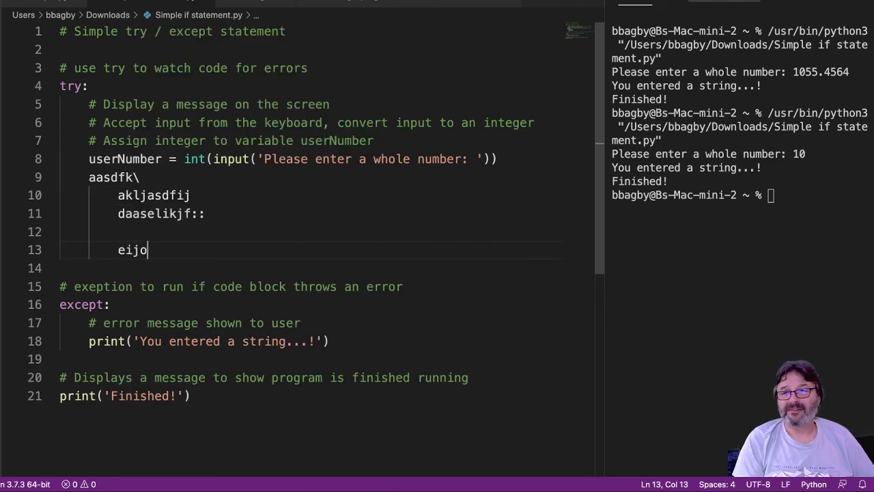
type("lskjrf")
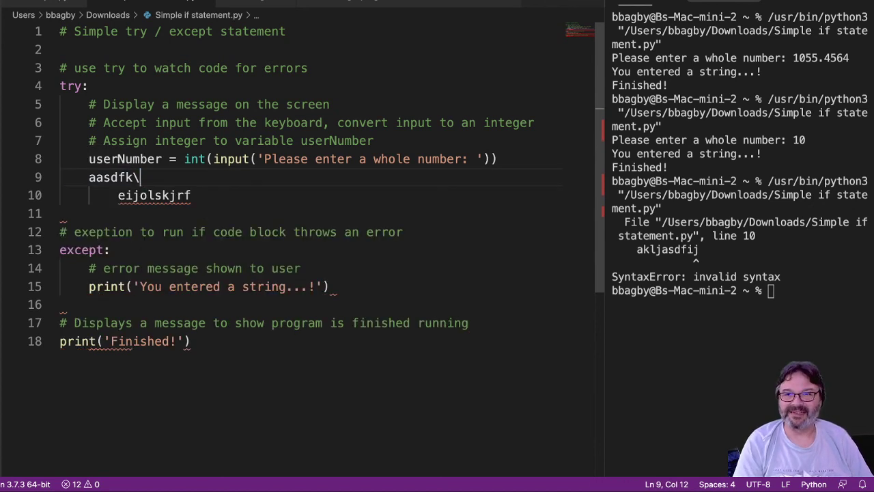
key("Backspace")
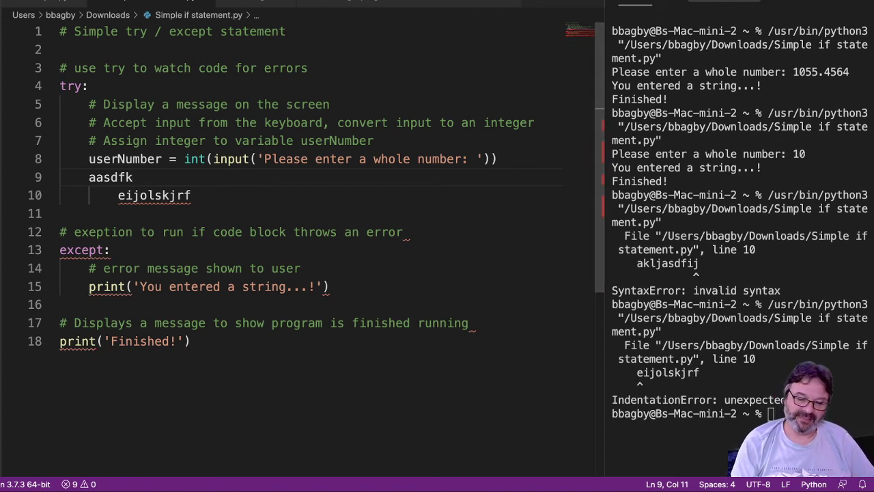
key("Backspace")
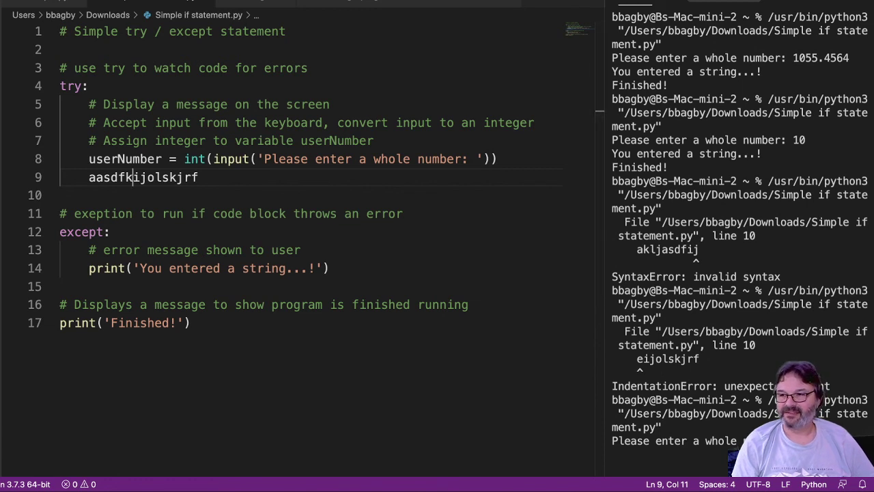
scroll("down", 3)
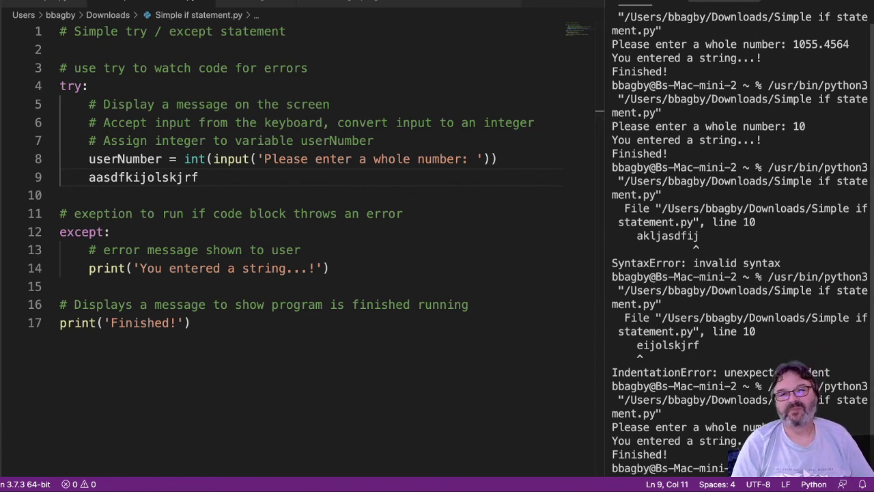